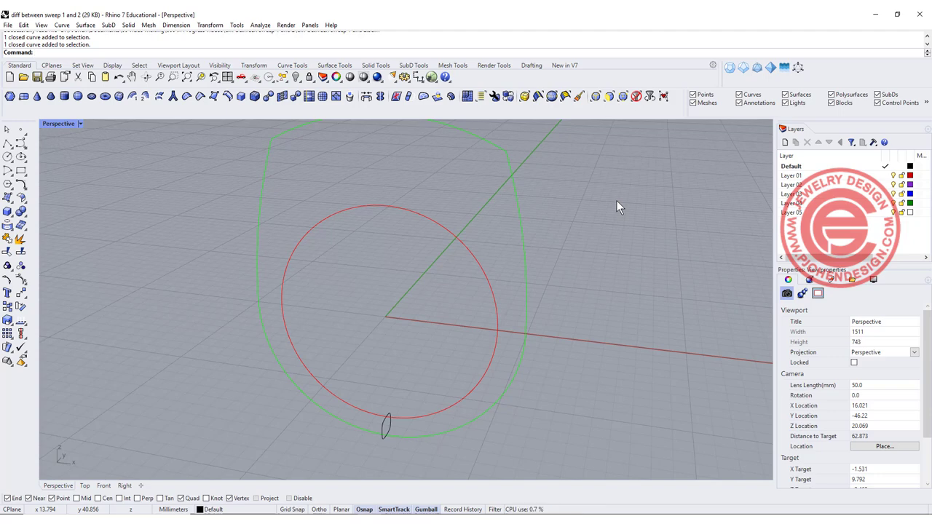
# Sweep the small profile along the red circle with Sweep 1 Rail into a tube ring.
pyautogui.moveTo(619, 206); pyautogui.dragTo(571, 304)
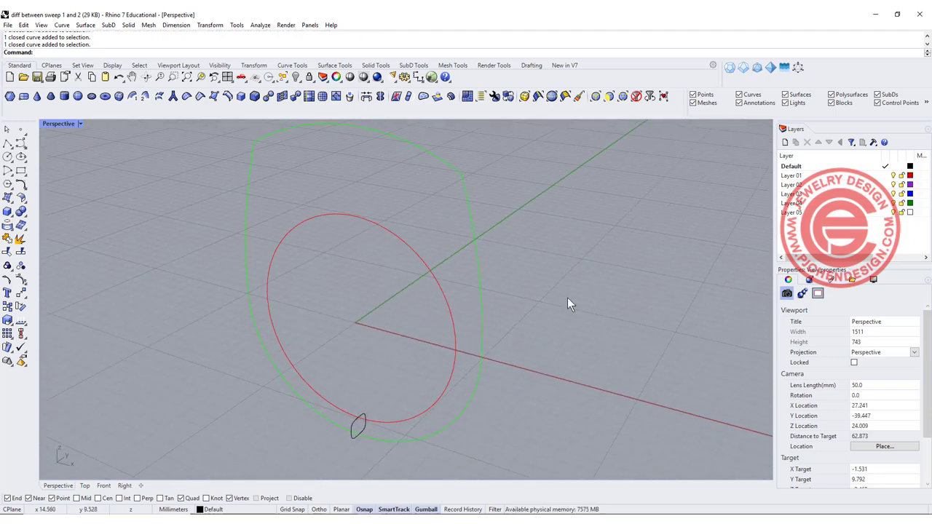
pyautogui.click(85, 24)
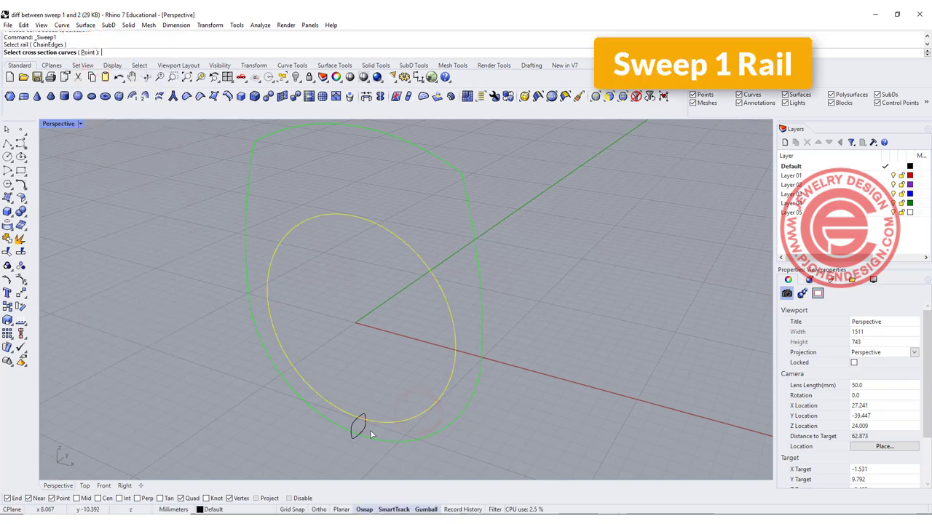
pyautogui.click(357, 428)
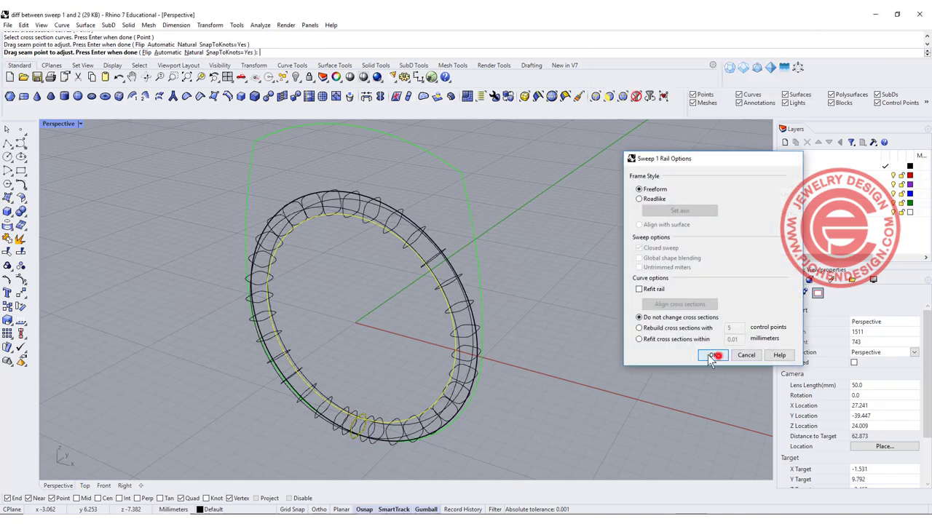
pyautogui.click(713, 356)
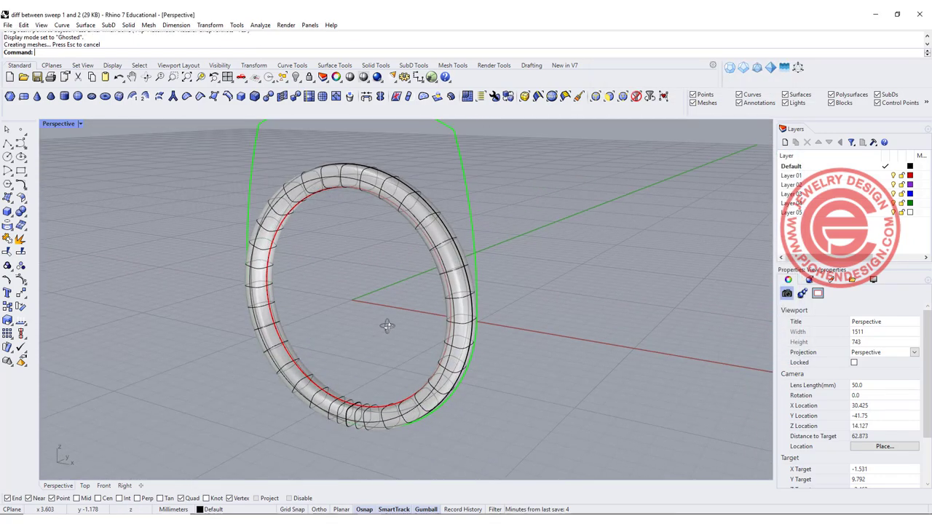
pyautogui.moveTo(386, 326); pyautogui.dragTo(402, 337)
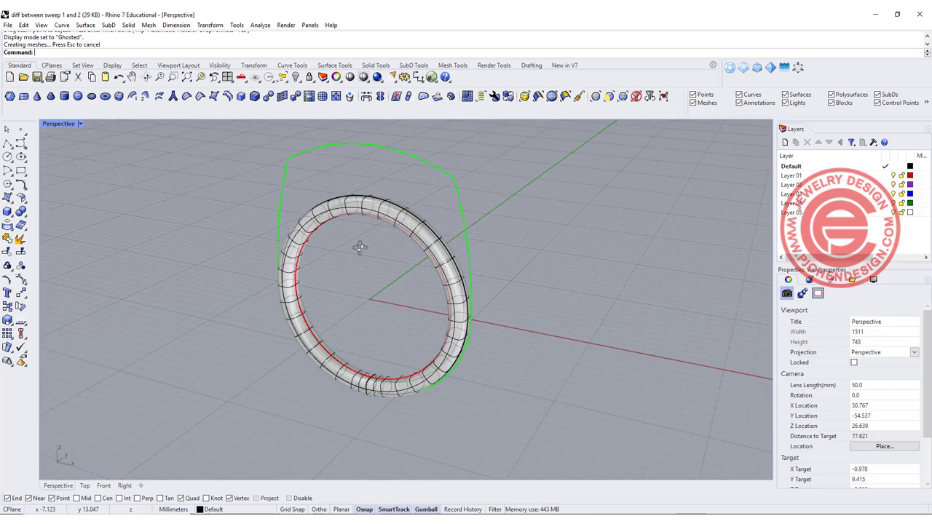
# Delete the tube ring, copy the profile to the circle's top, and start stretching it.
pyautogui.press('Delete')
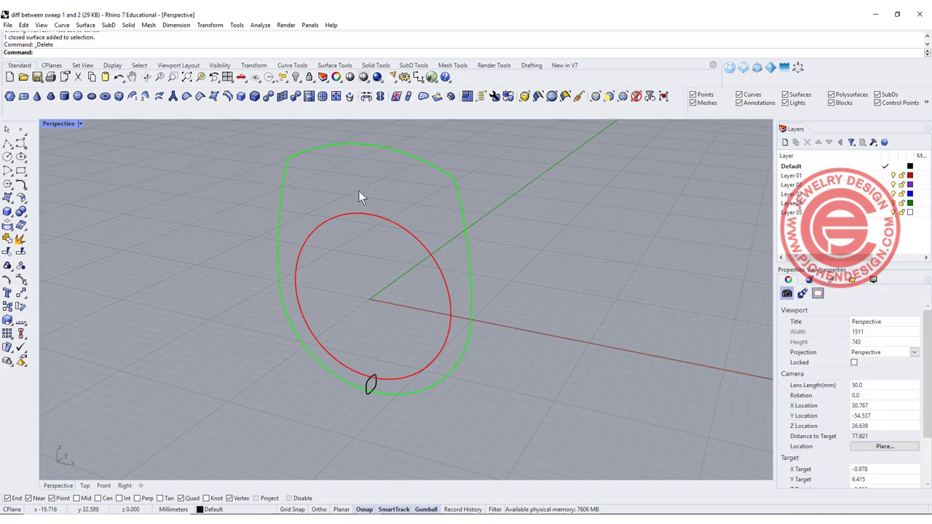
pyautogui.moveTo(365, 196); pyautogui.dragTo(340, 184)
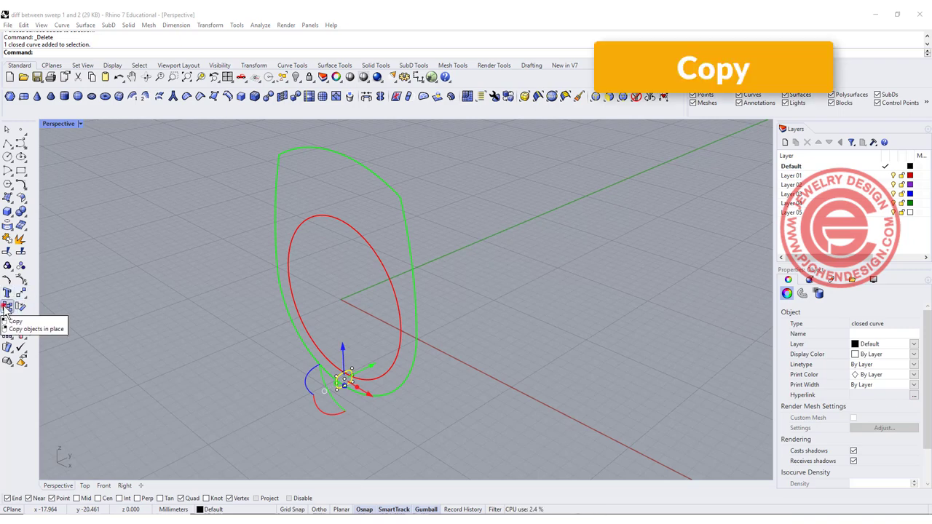
pyautogui.click(8, 306)
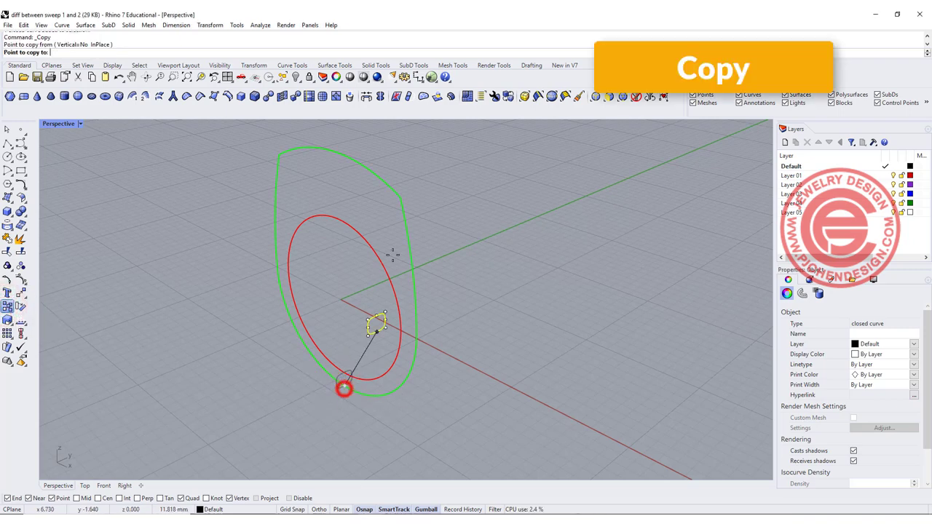
pyautogui.click(339, 214)
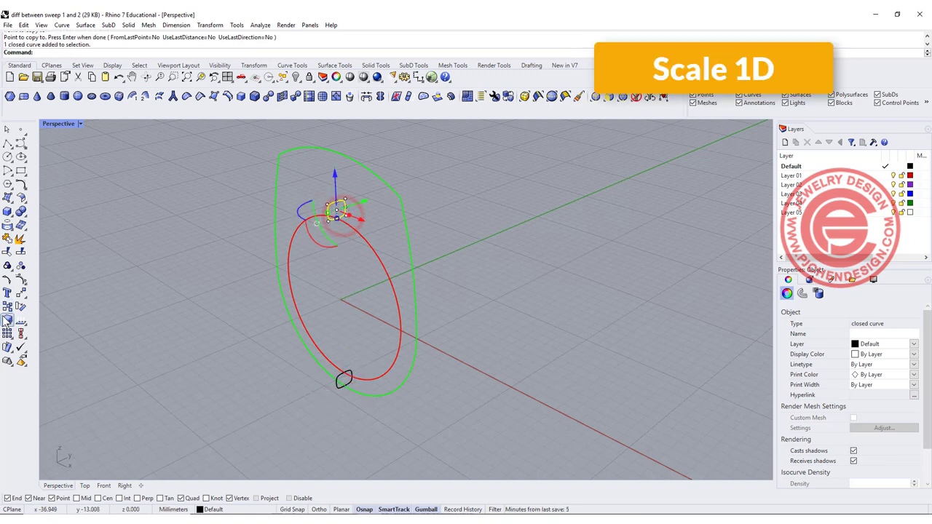
pyautogui.click(336, 206)
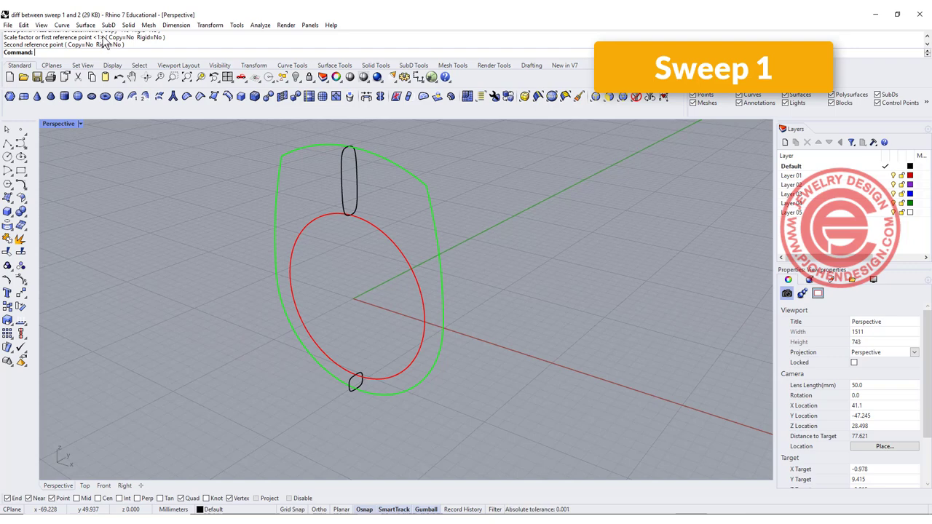
# Sweep 1 Rail the red circle through the short and tall profiles, accepting the seam points.
pyautogui.click(406, 368)
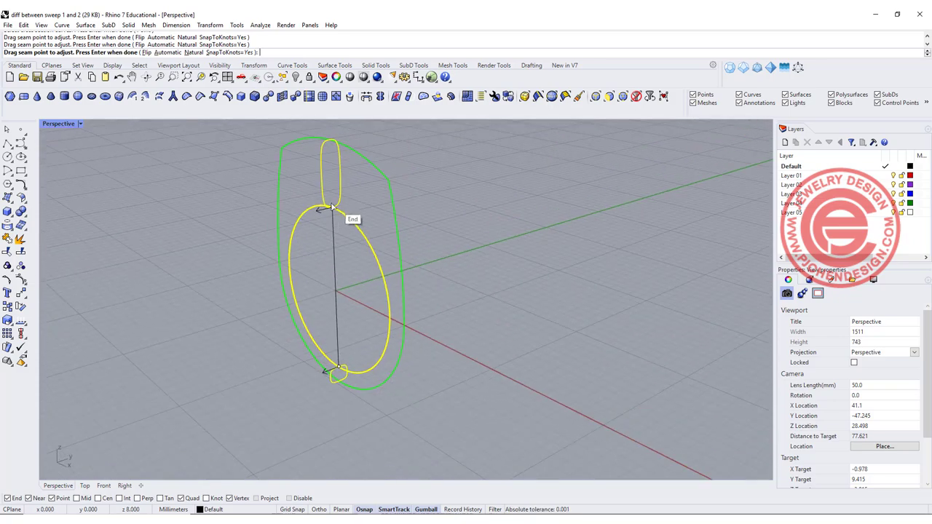
pyautogui.moveTo(335, 212)
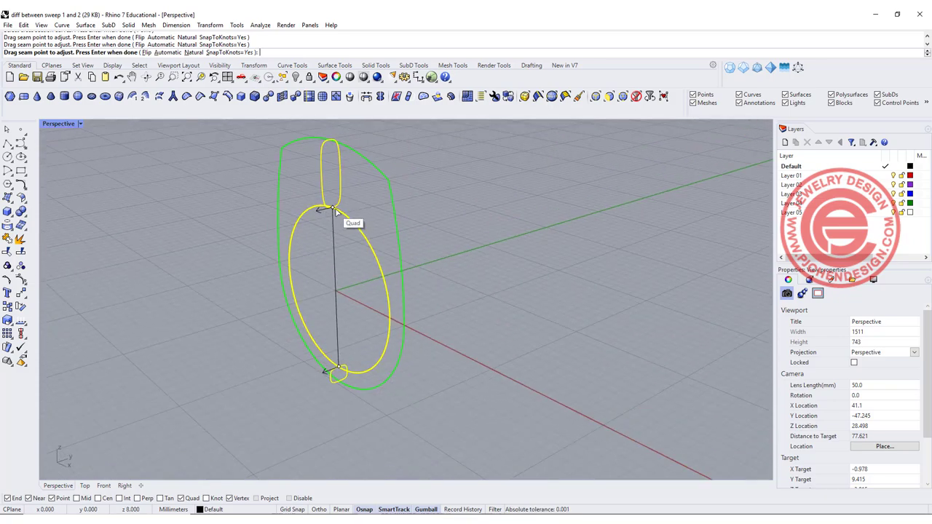
pyautogui.moveTo(324, 370)
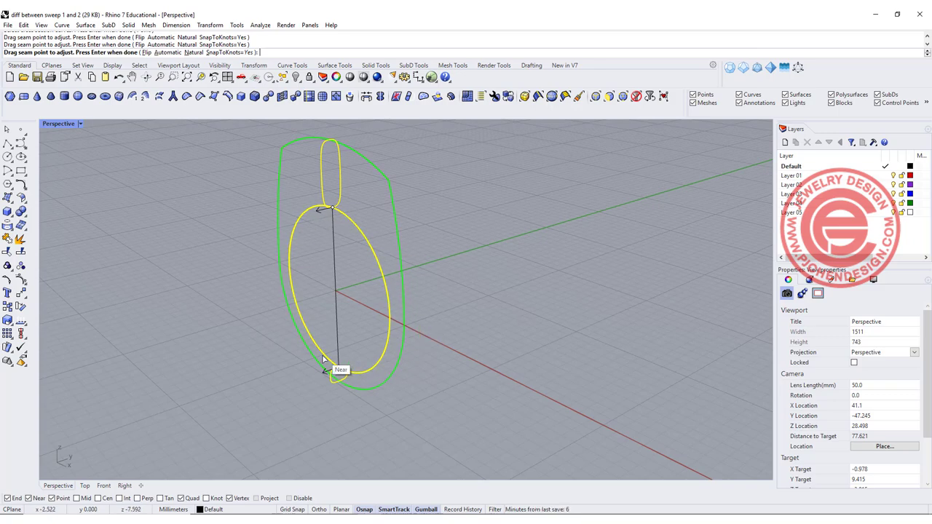
pyautogui.press('enter')
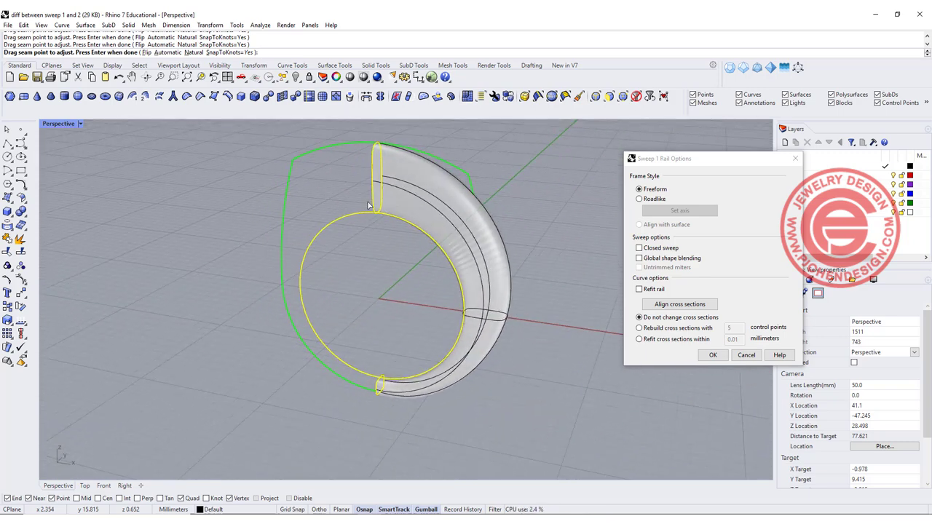
pyautogui.moveTo(364, 169)
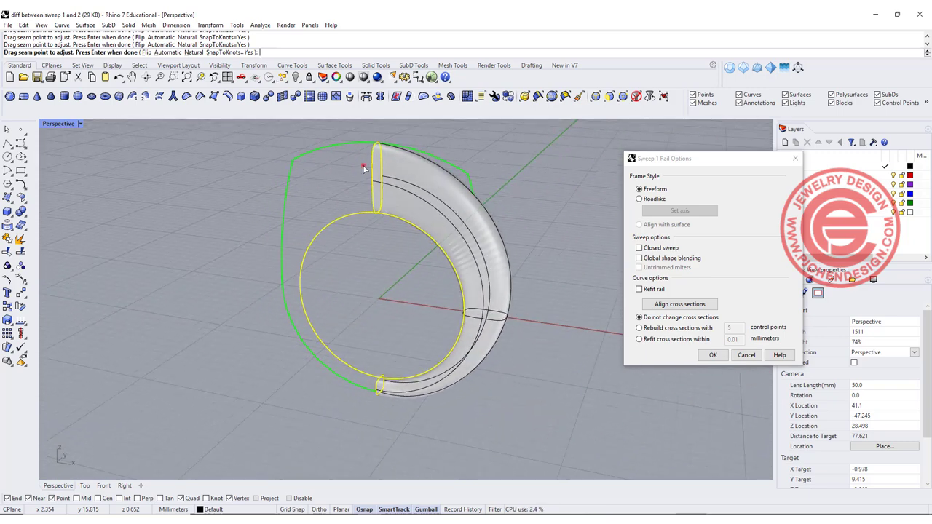
# Enable Closed sweep, accept, and orbit to inspect the short-to-tall ring.
pyautogui.click(371, 384)
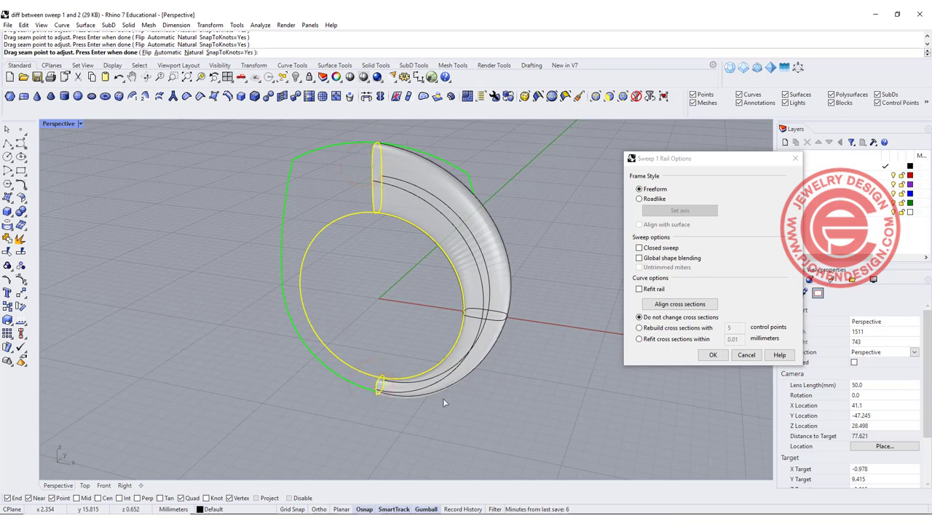
pyautogui.click(639, 248)
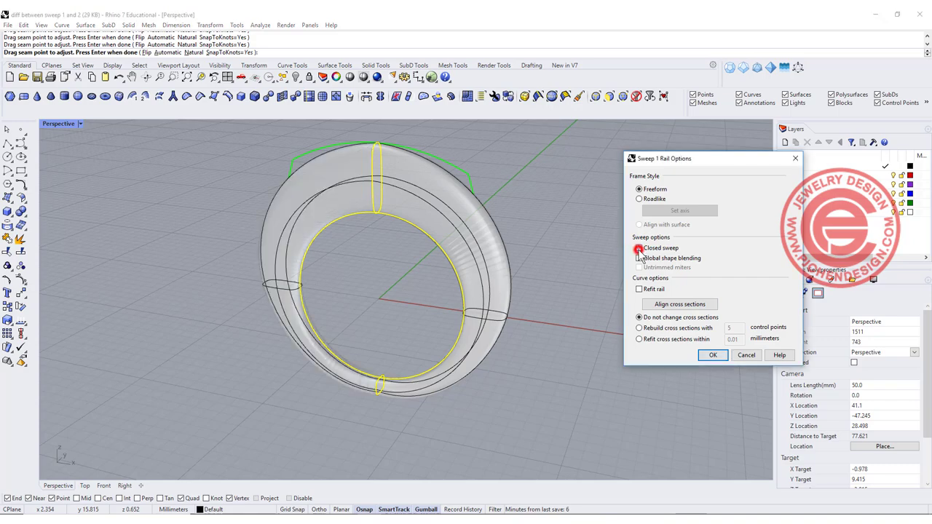
pyautogui.click(713, 354)
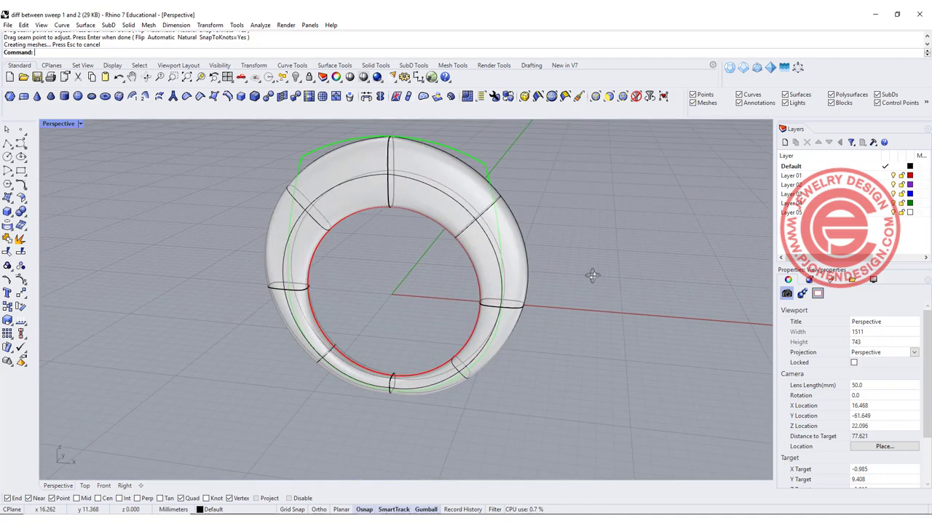
pyautogui.moveTo(473, 309)
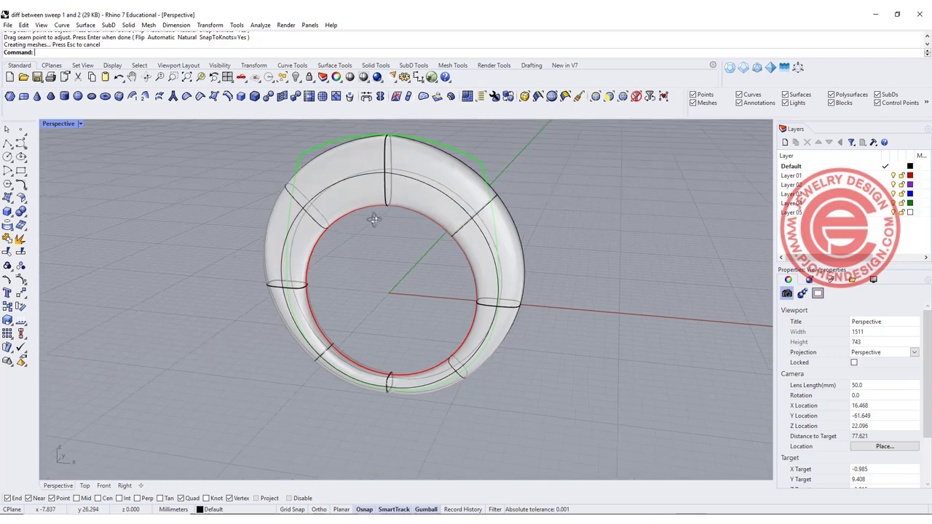
pyautogui.moveTo(374, 218); pyautogui.dragTo(383, 142)
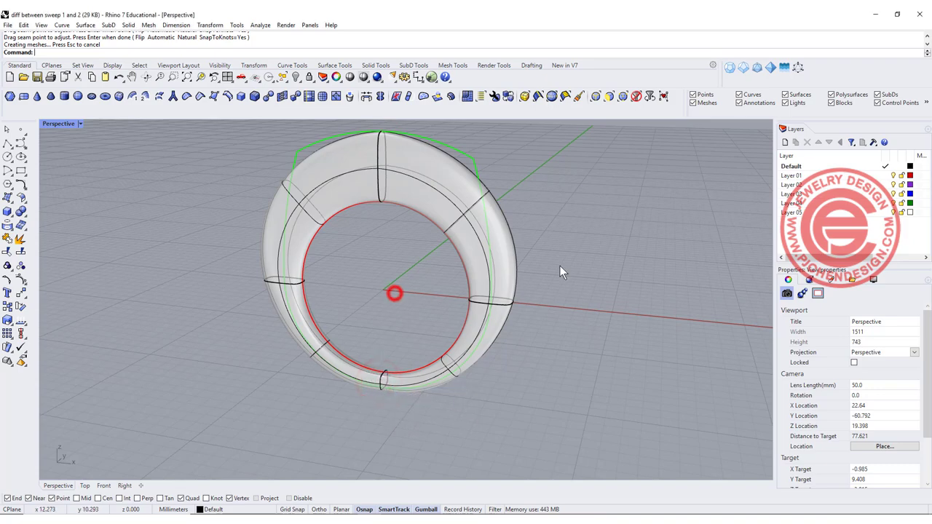
pyautogui.moveTo(561, 273); pyautogui.dragTo(532, 233)
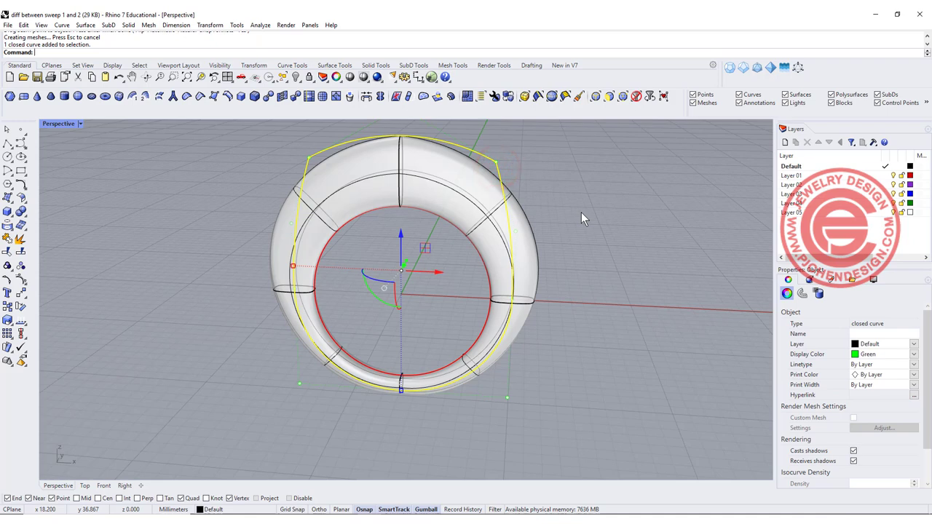
pyautogui.moveTo(477, 189)
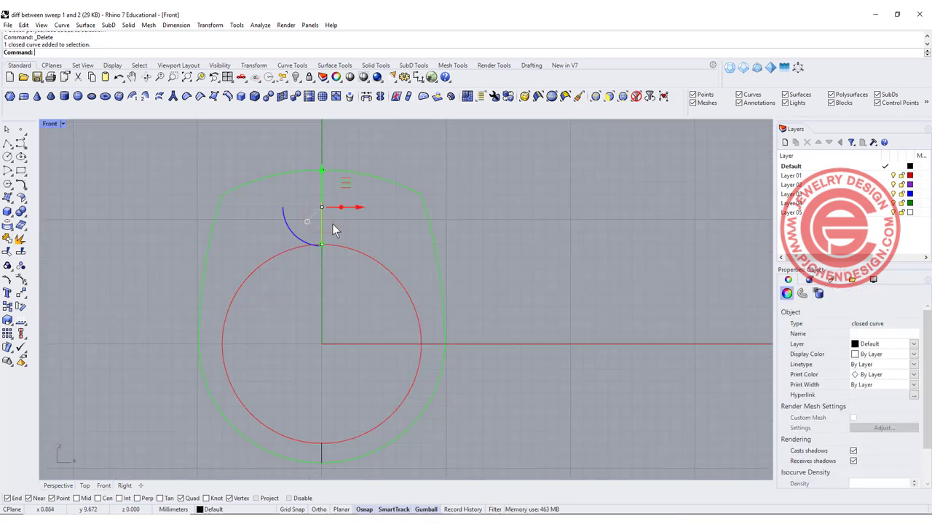
pyautogui.moveTo(20, 306)
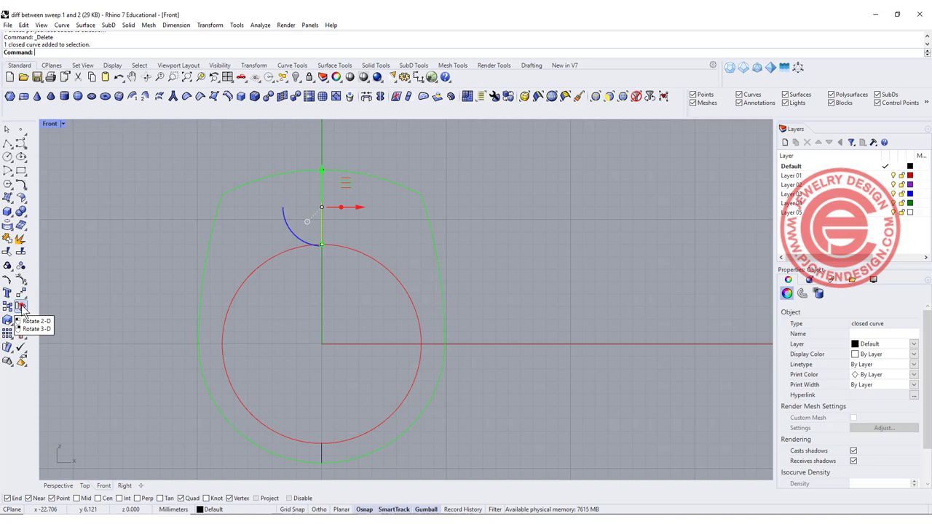
# Place tilted profile copies partway around the circle on both sides of the top profile.
pyautogui.click(21, 307)
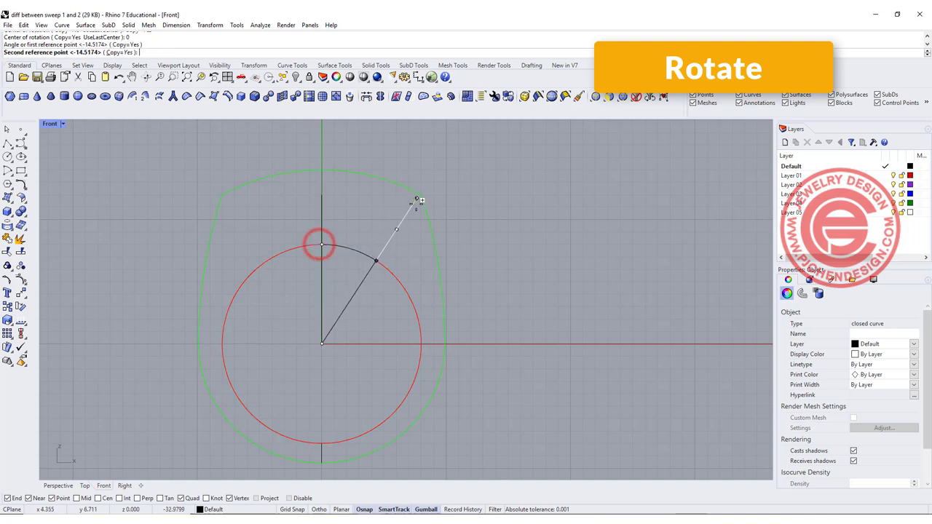
pyautogui.click(418, 198)
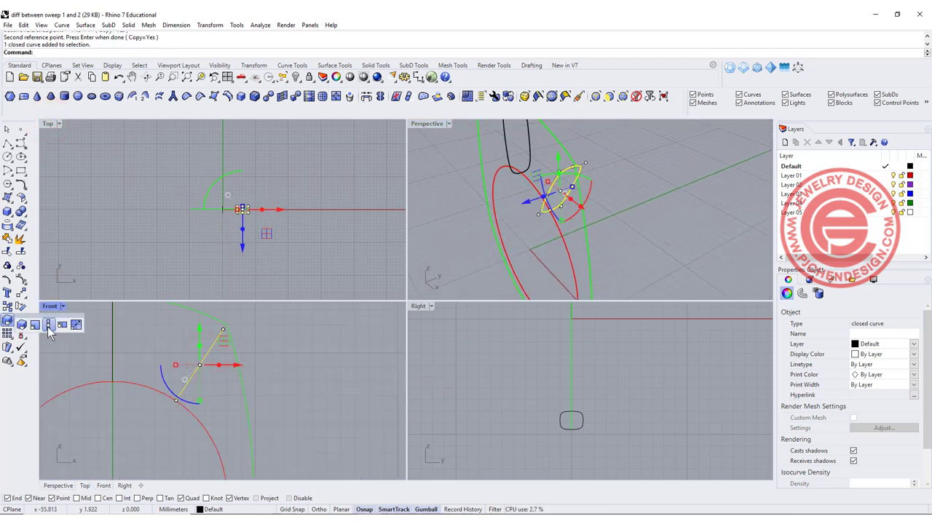
pyautogui.click(49, 324)
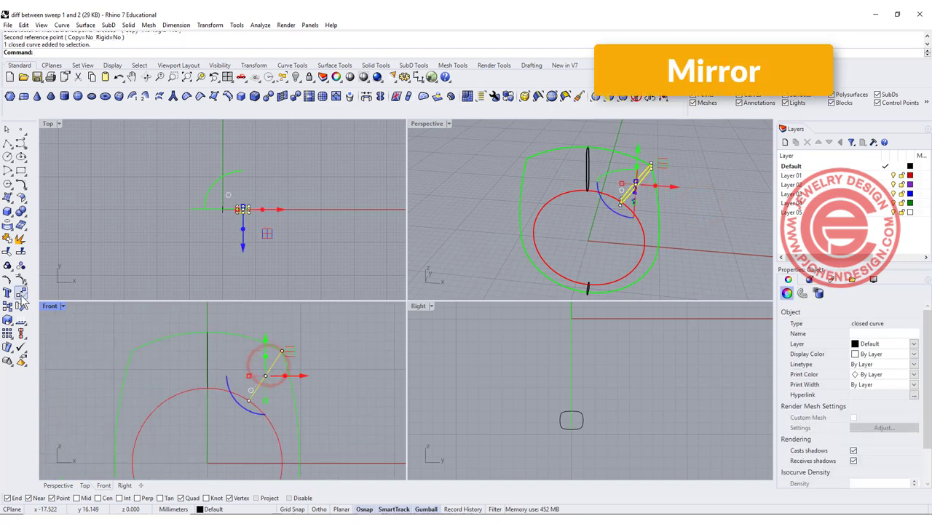
pyautogui.click(21, 305)
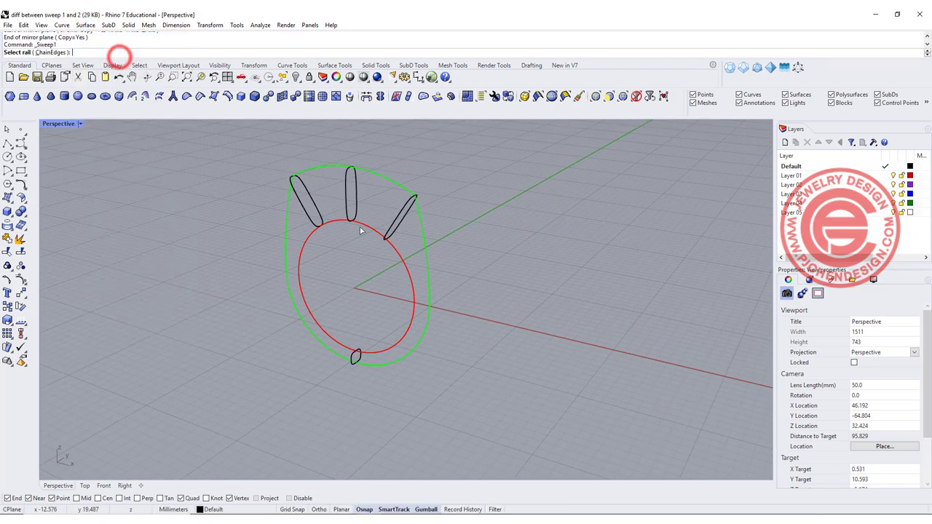
# Sweep the bottom and upper-left profiles along the red circle, adjusting a seam, into a closed ring.
pyautogui.click(354, 358)
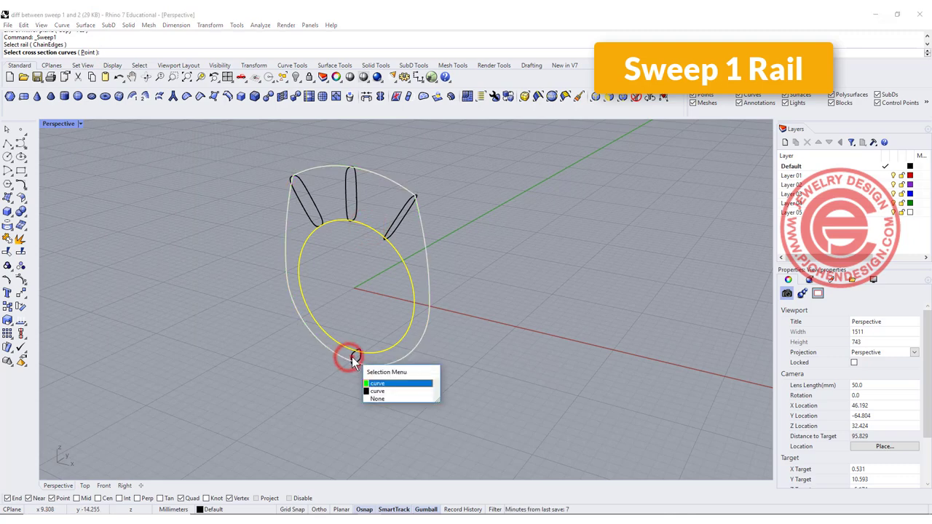
pyautogui.click(377, 383)
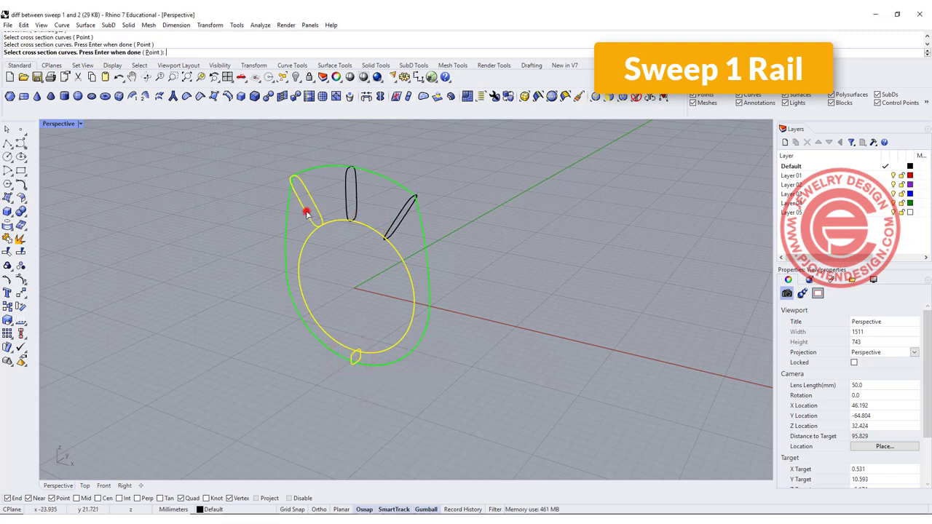
pyautogui.click(388, 227)
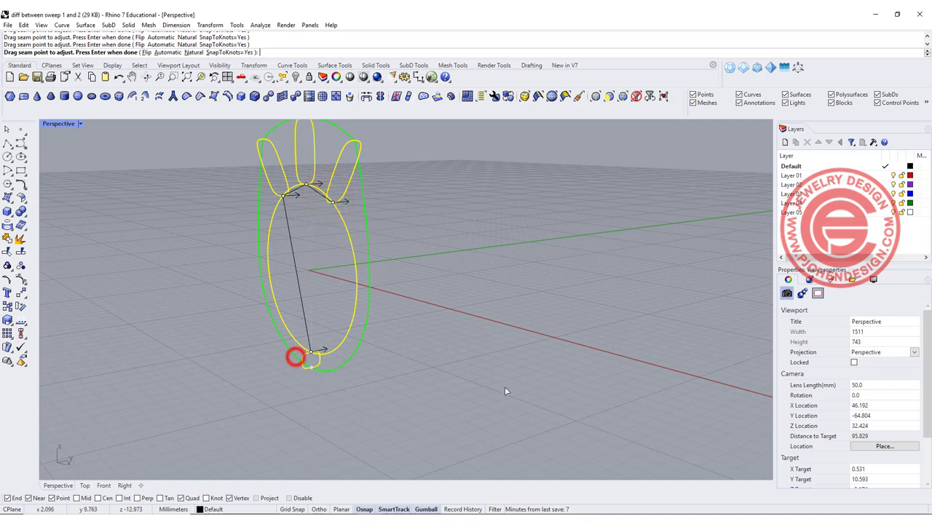
pyautogui.moveTo(506, 392); pyautogui.dragTo(488, 296)
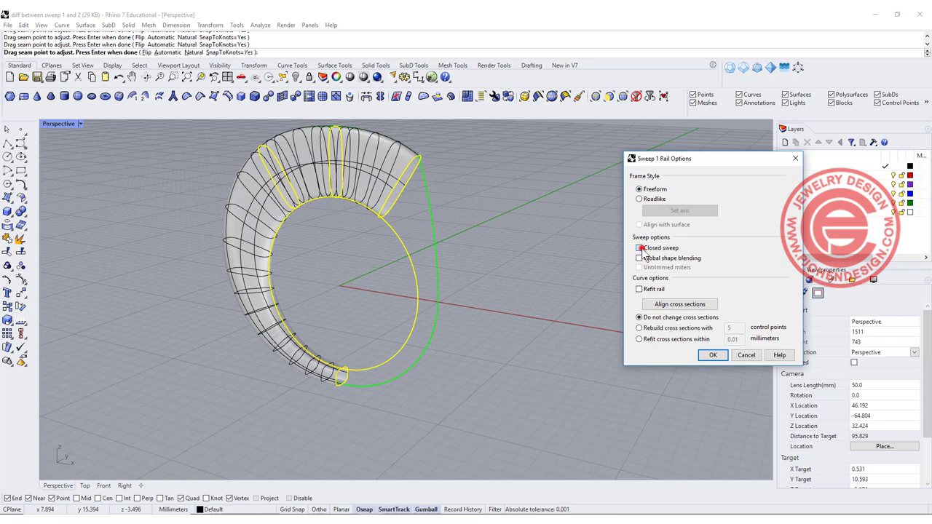
pyautogui.click(713, 355)
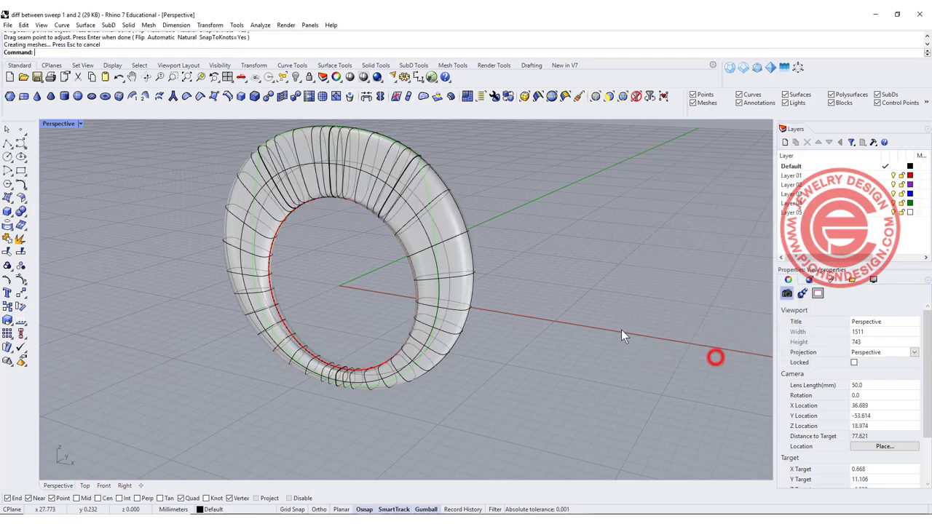
pyautogui.moveTo(622, 336); pyautogui.dragTo(474, 287)
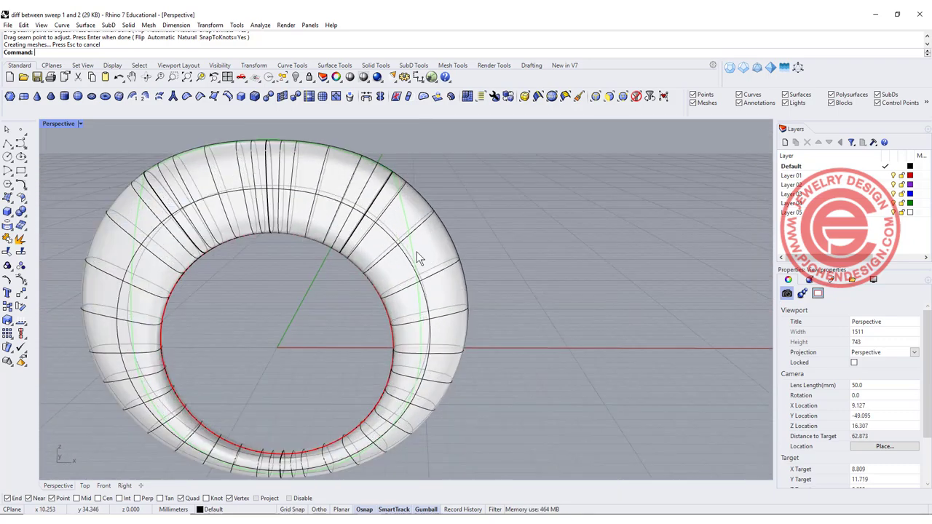
# Delete the swept ring and add profile copies at the red circle's left and right sides.
pyautogui.click(130, 316)
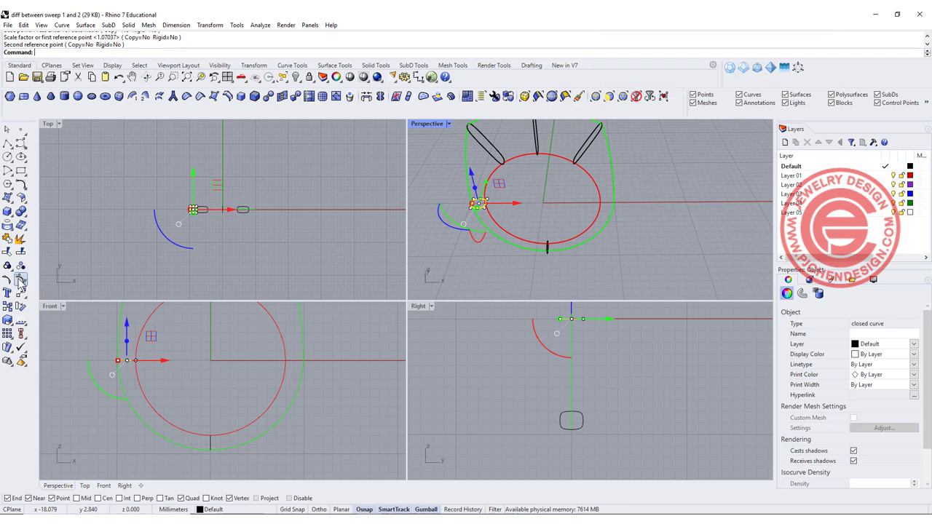
pyautogui.click(21, 314)
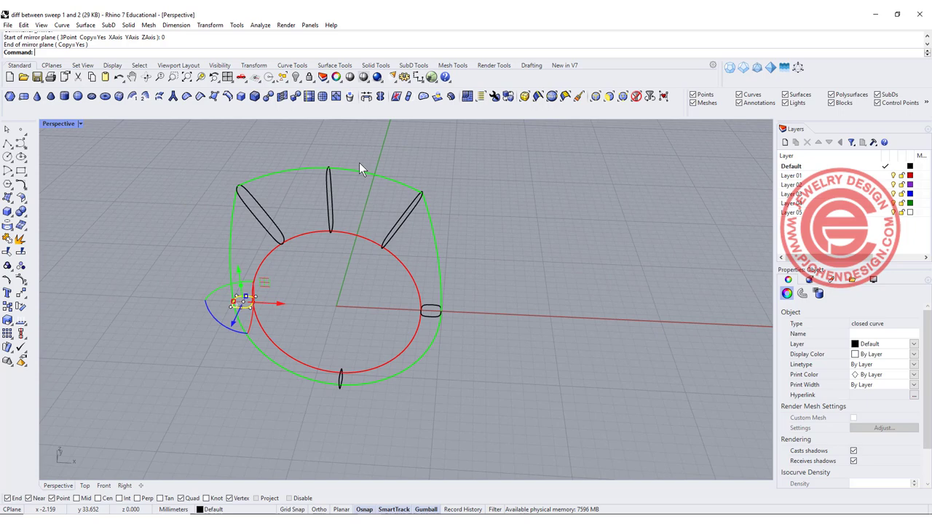
pyautogui.click(85, 25)
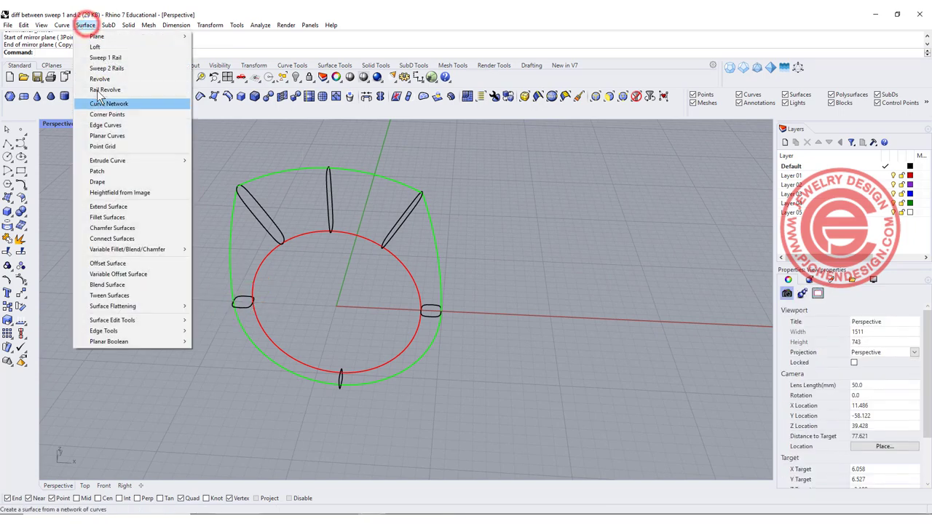
# Sweep the profiles along the red circle with aligned seams and Closed sweep on.
pyautogui.click(105, 57)
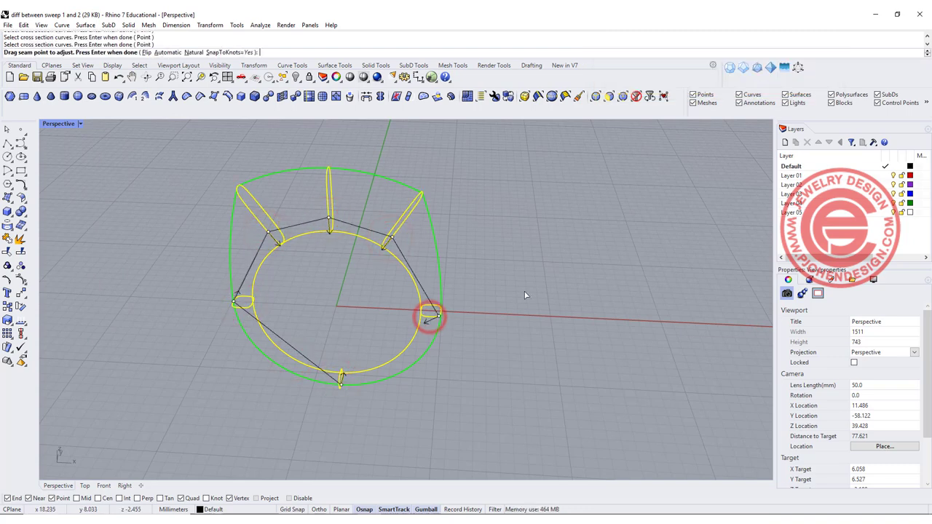
pyautogui.moveTo(429, 316); pyautogui.dragTo(285, 240)
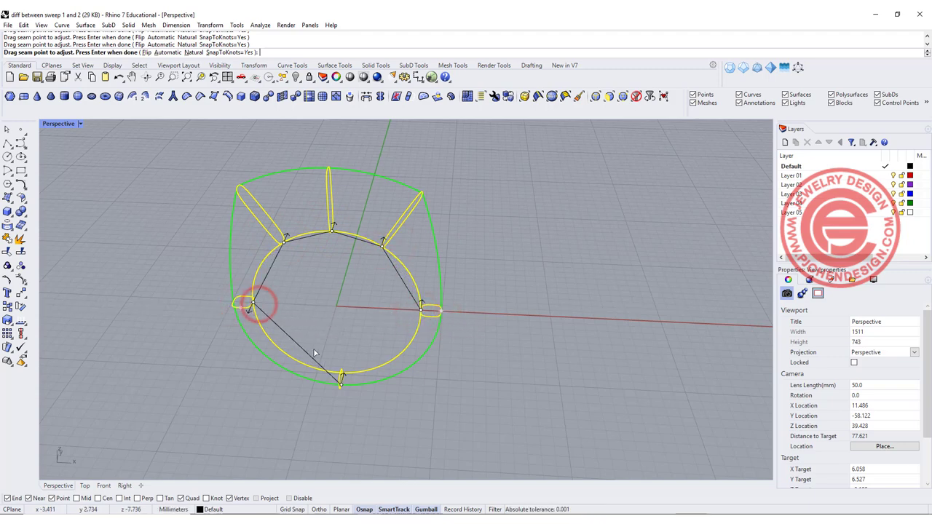
pyautogui.moveTo(251, 306); pyautogui.dragTo(331, 364)
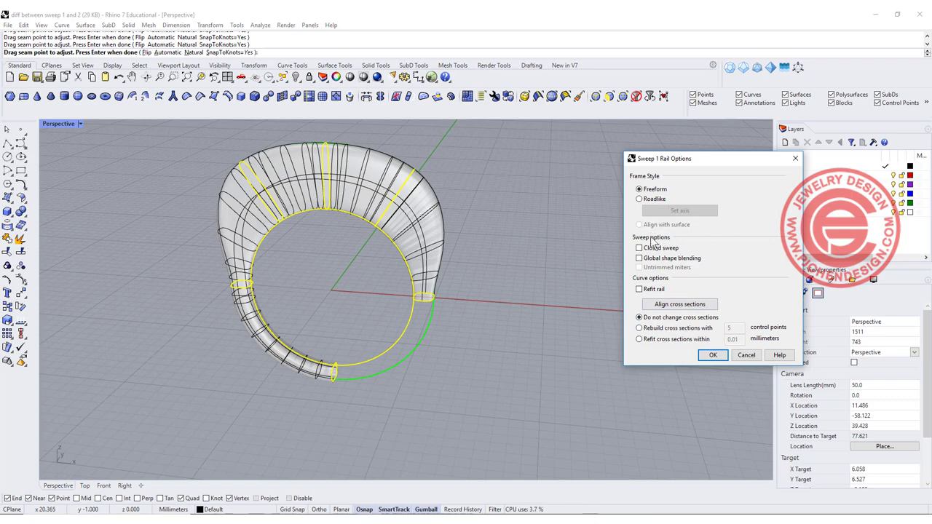
pyautogui.click(638, 247)
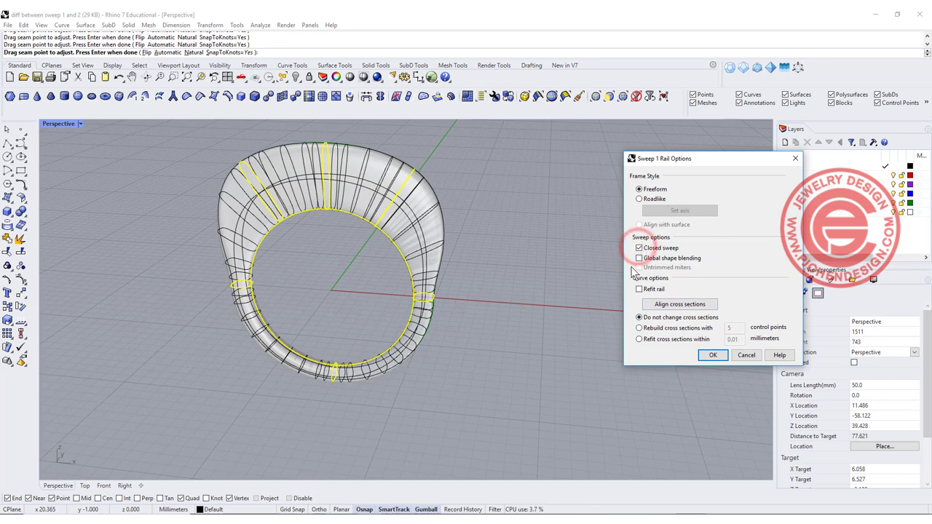
pyautogui.click(712, 354)
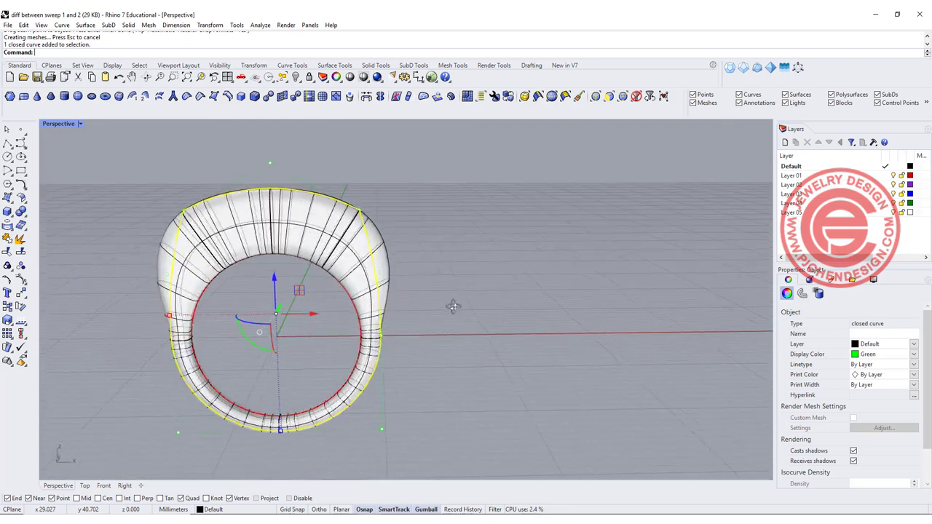
# Delete the one-rail ring, keeping the red circle, green outer curve and profiles.
pyautogui.press('Delete')
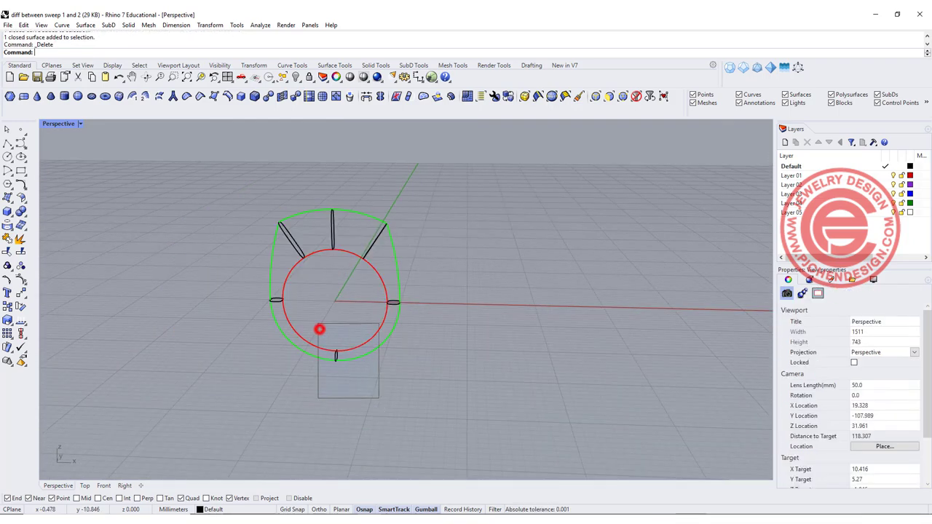
pyautogui.click(915, 354)
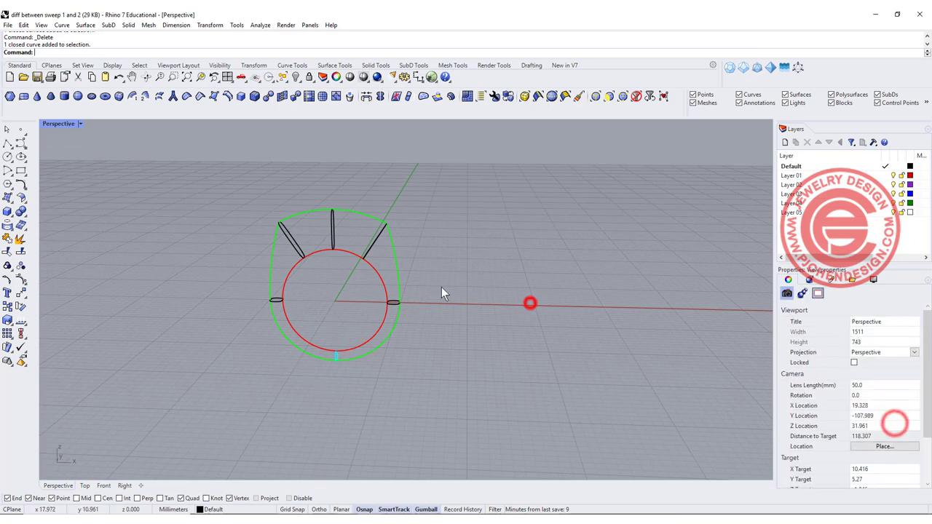
pyautogui.moveTo(444, 291); pyautogui.dragTo(470, 251)
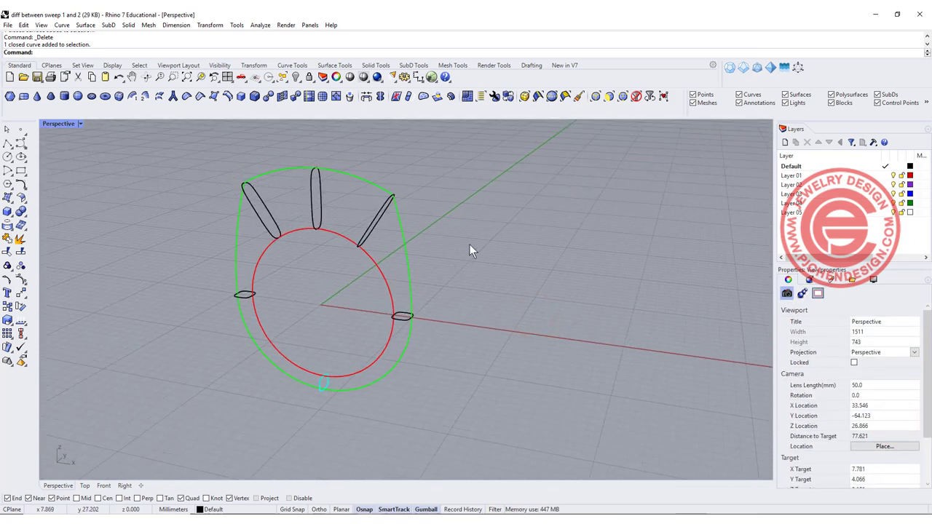
pyautogui.click(85, 25)
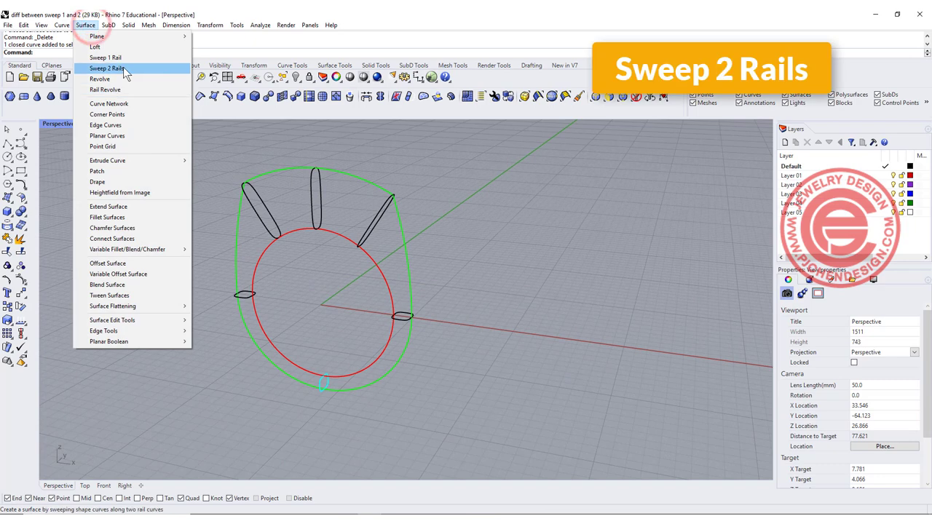
# Run Sweep 2 Rails on the red and green curves and accept the closed ring.
pyautogui.click(106, 68)
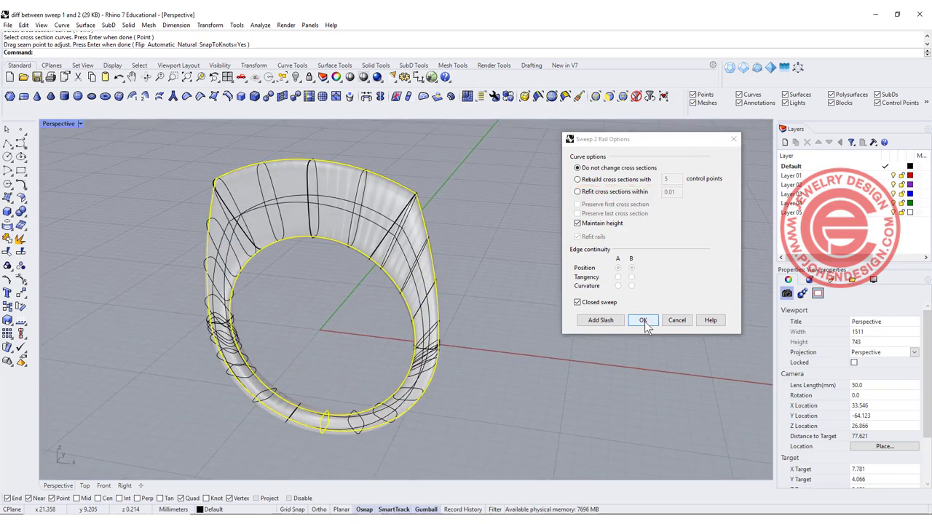
pyautogui.click(642, 321)
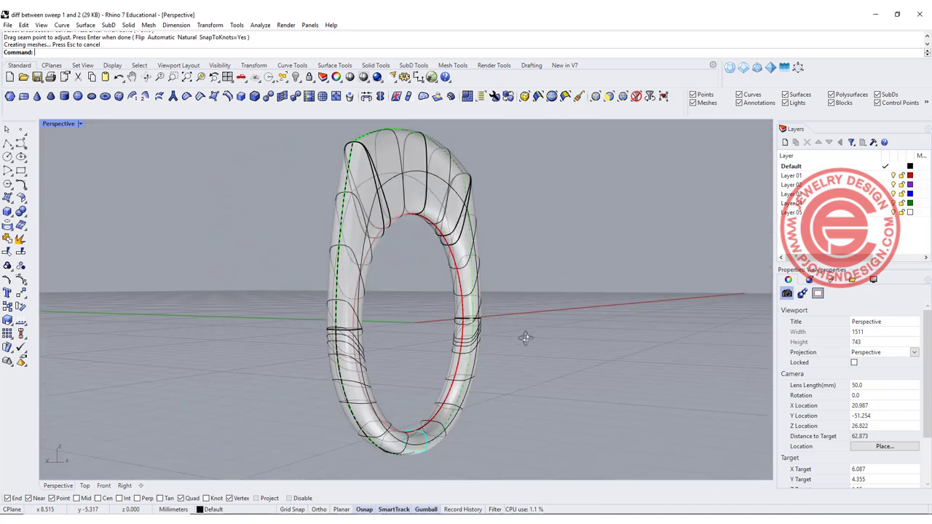
pyautogui.moveTo(524, 335); pyautogui.dragTo(393, 328)
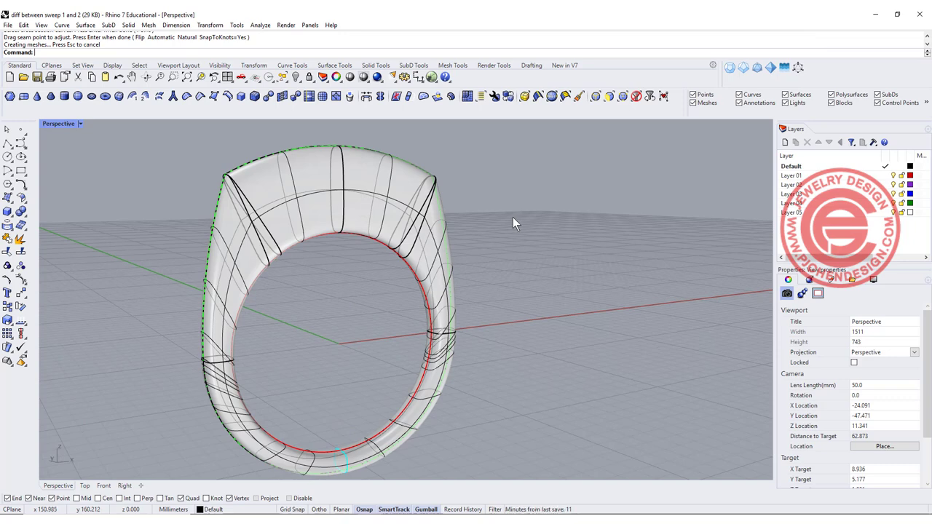
pyautogui.moveTo(508, 224)
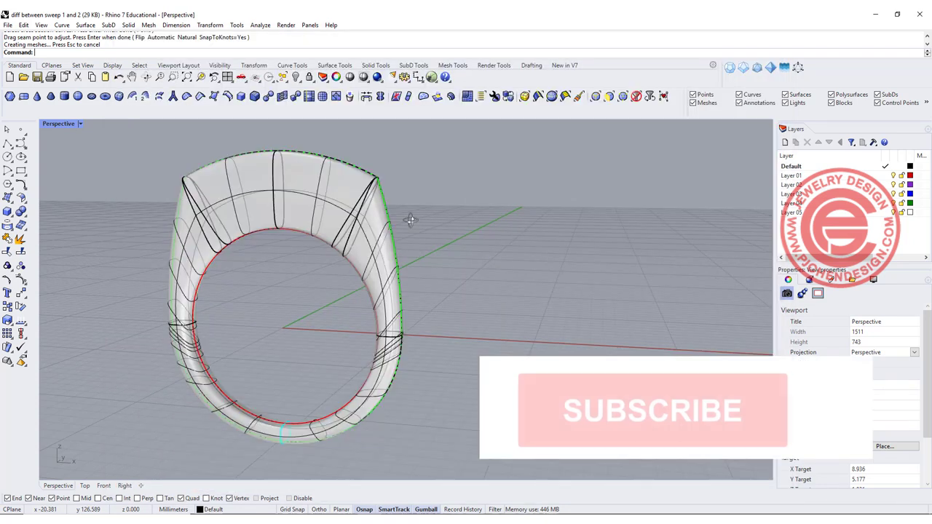
pyautogui.click(652, 410)
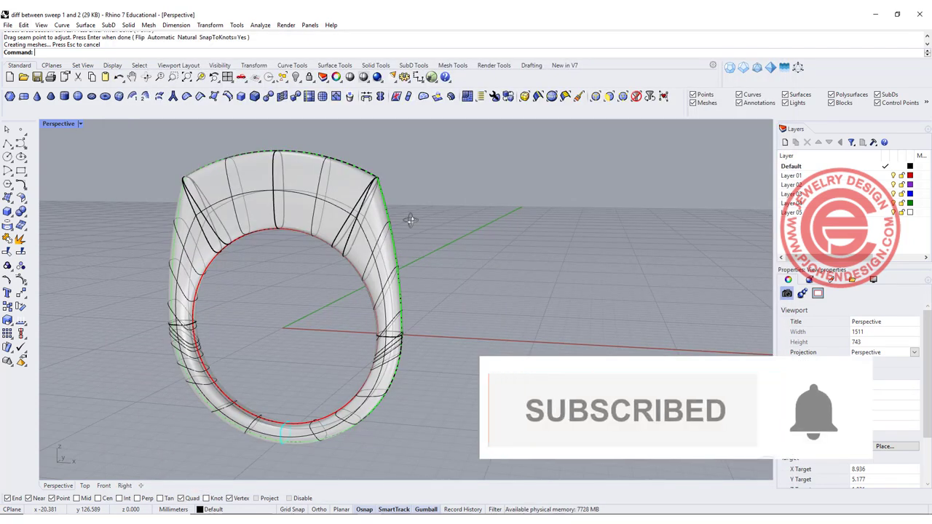